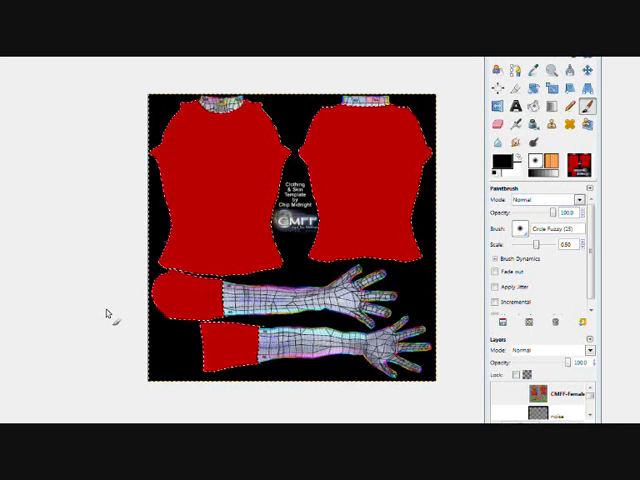
mouse_move(220, 205)
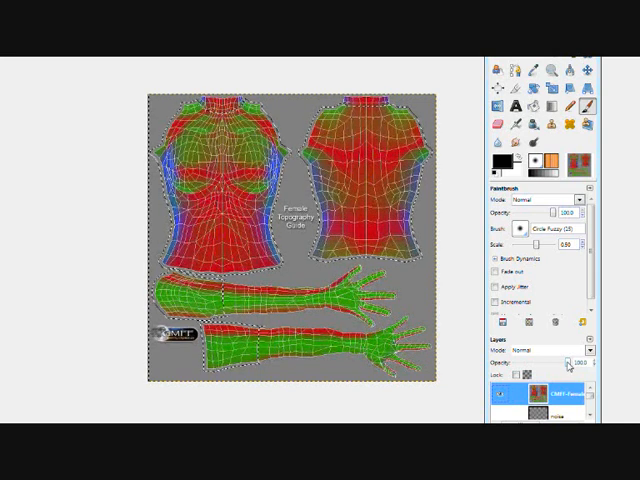
Lower the guide layer's opacity to about 40%.
drag(570, 363, 550, 363)
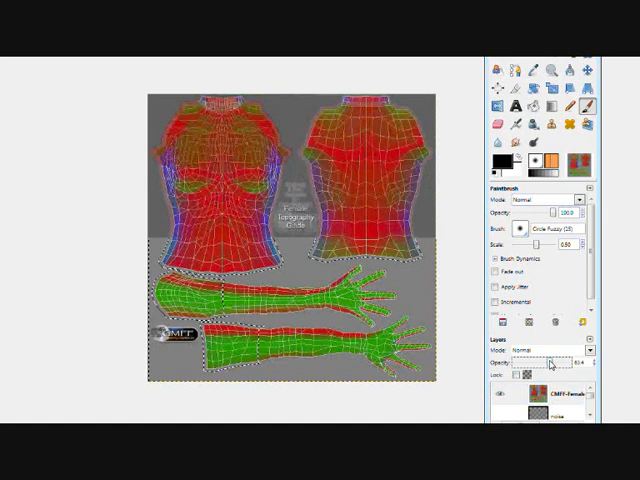
drag(560, 363, 545, 363)
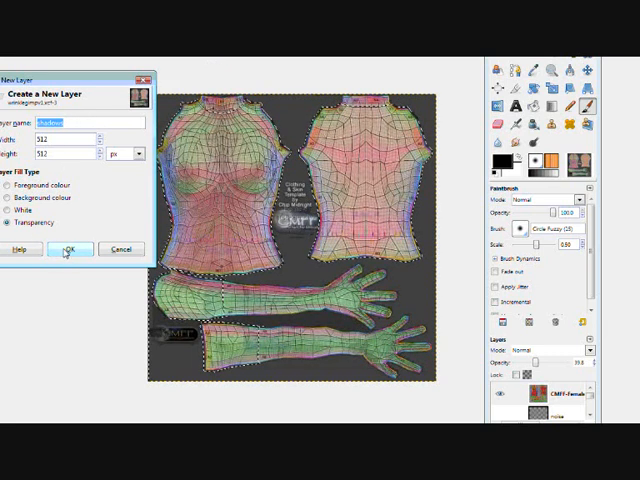
click(67, 249)
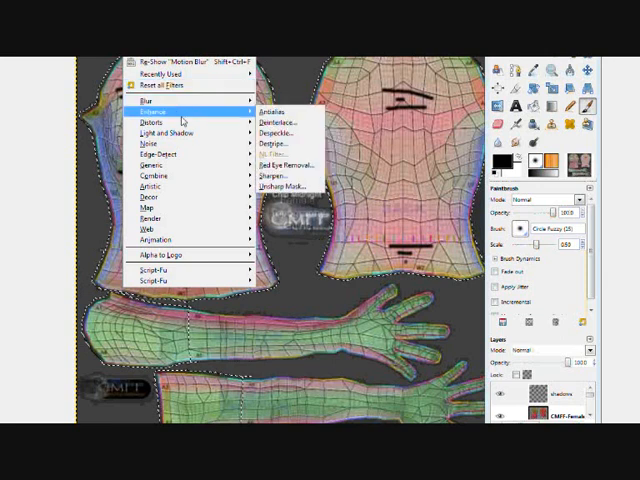
mouse_move(150, 119)
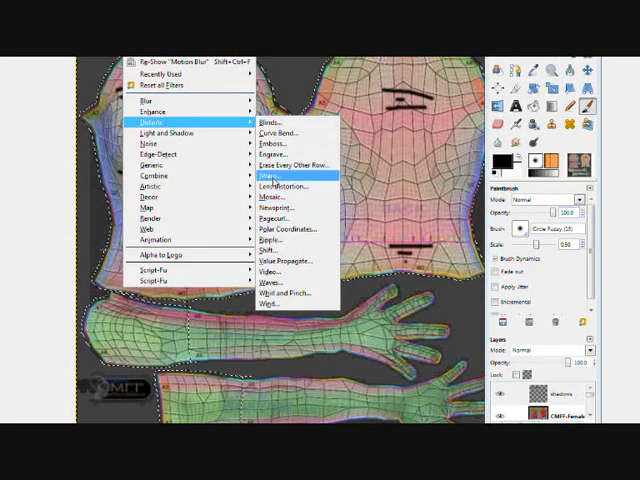
Open IWarp and choose the Swirl ACW deformation type.
click(263, 176)
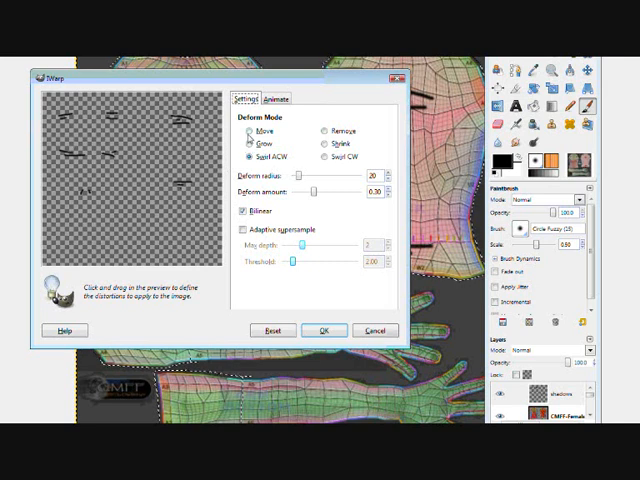
click(243, 130)
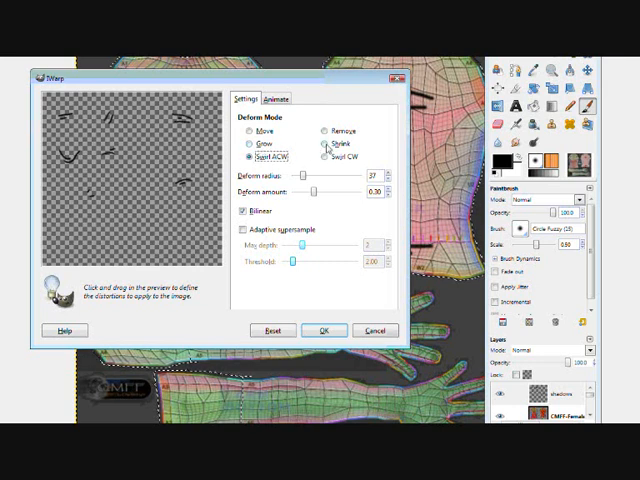
Confirm the IWarp distortion so the curved strokes stay on the shadows layer.
click(323, 143)
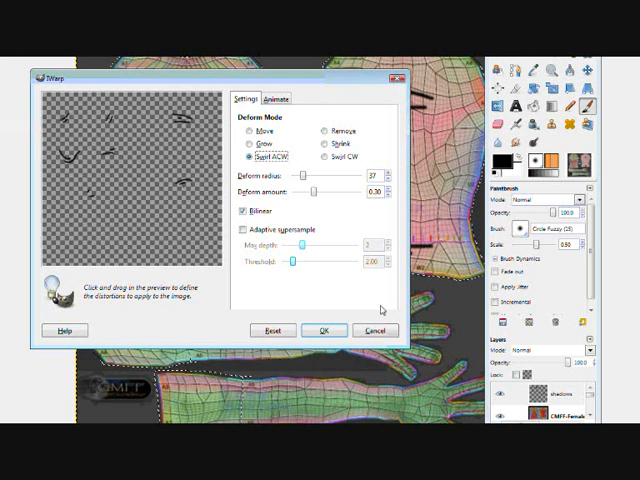
click(324, 330)
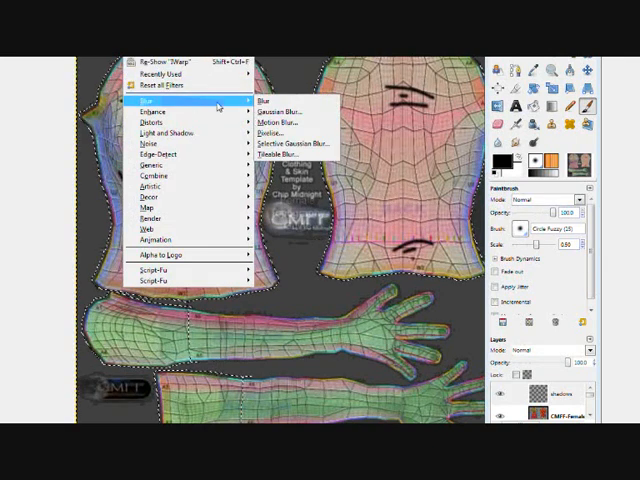
Motion-blur the shadow strokes with Linear type, length 49, angle 0.
click(278, 122)
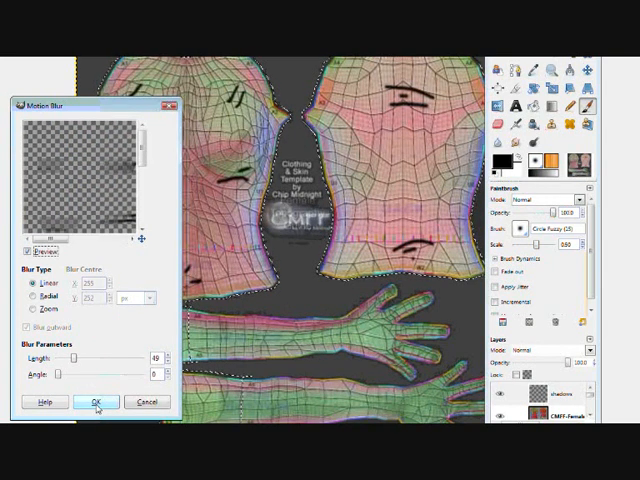
click(97, 401)
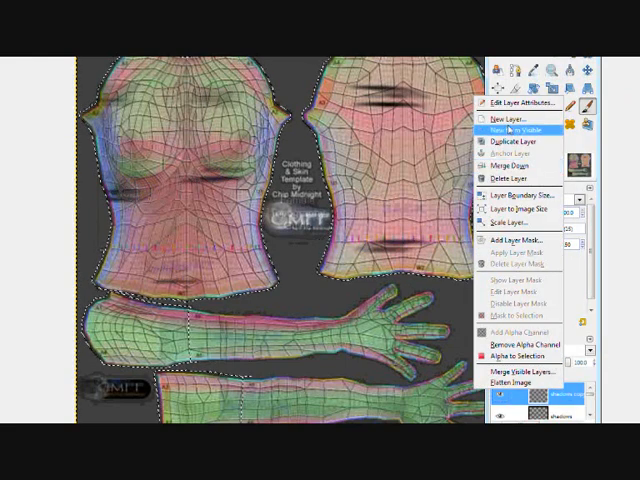
Rename the 'shadows copy' layer to 'highlights'.
click(524, 103)
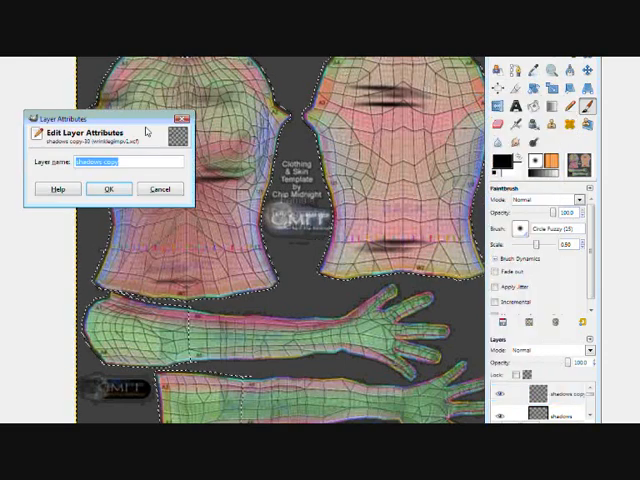
text(hight)
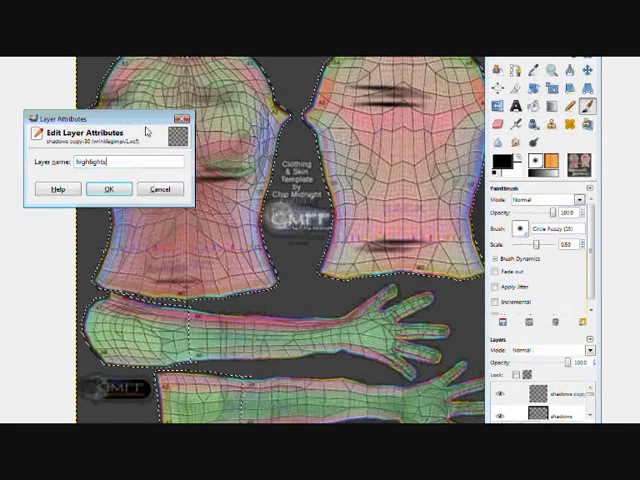
click(109, 189)
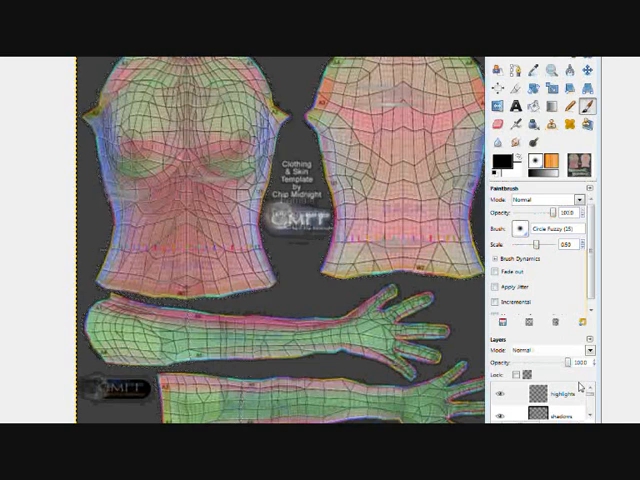
Invert the highlights layer's colours so its wrinkle strokes turn light.
click(553, 404)
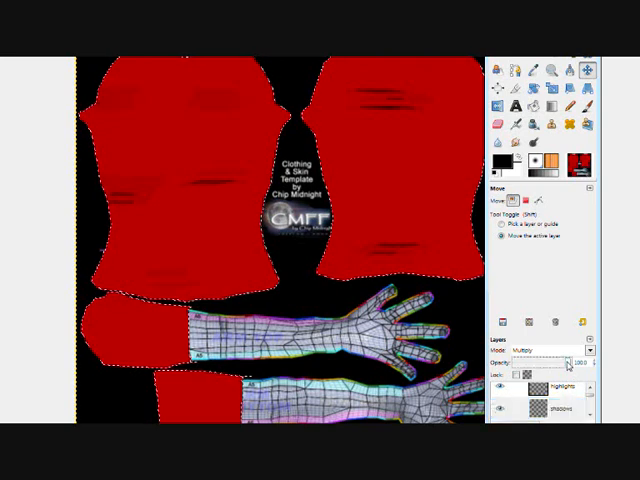
Set the shadows layer opacity to about 50% and select the highlights layer.
drag(570, 363, 550, 363)
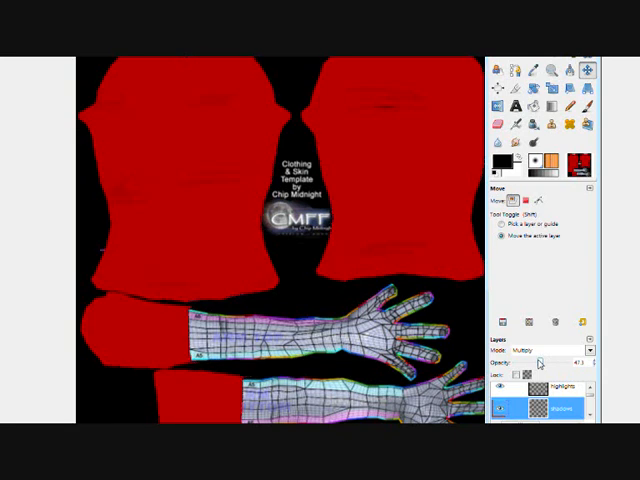
drag(540, 362, 565, 362)
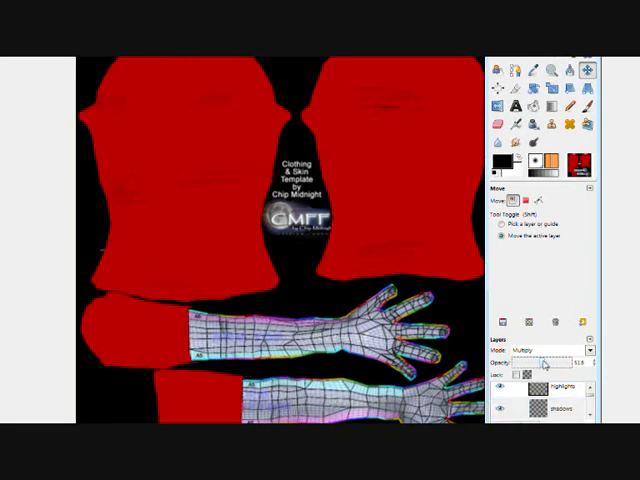
click(555, 390)
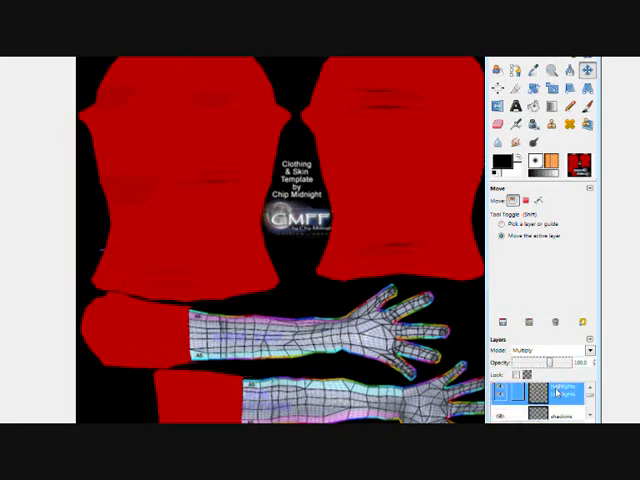